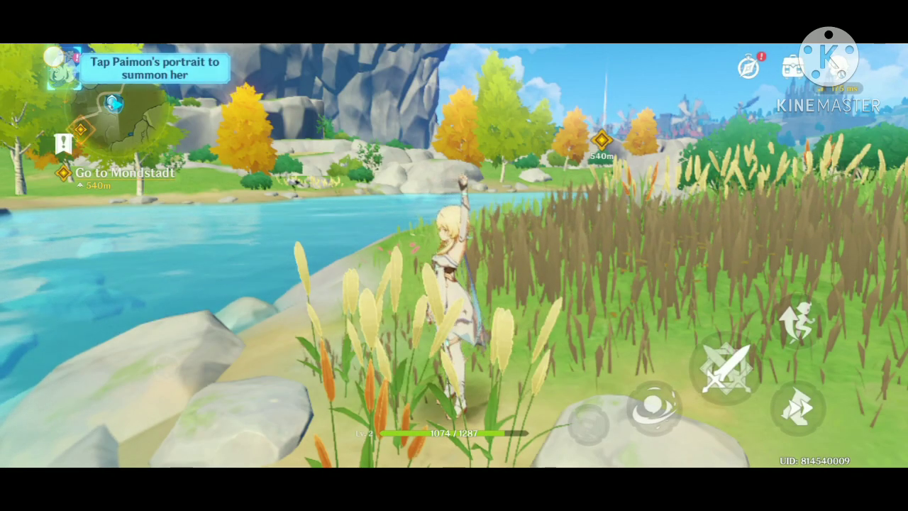
Open the Paimon menu and go to the gear Settings screen
{"action": "left_click", "coordinate": [60, 68]}
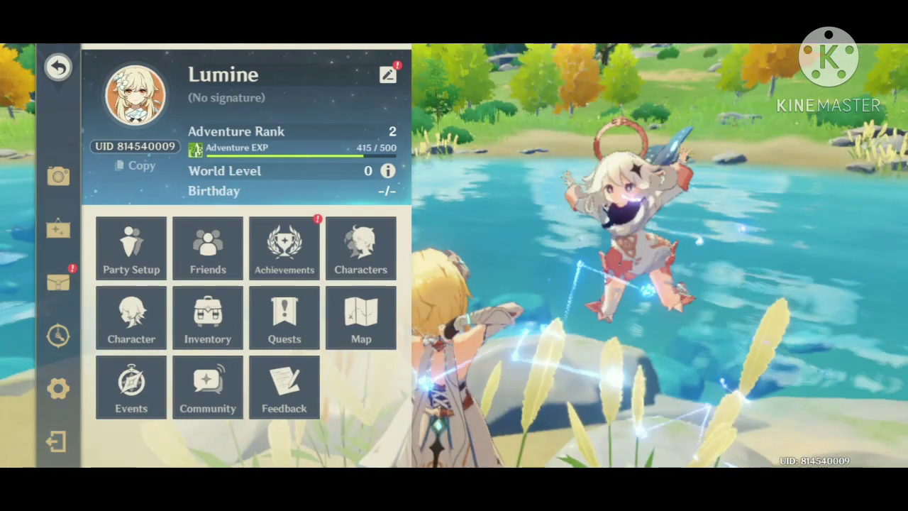
{"action": "left_click", "coordinate": [57, 387]}
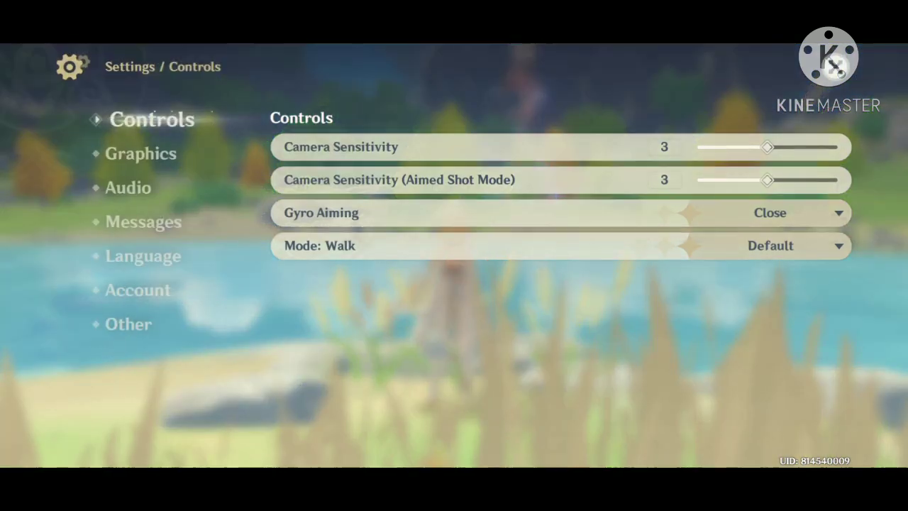
Open Account settings and start linking another login from the Google account's User Center
{"action": "left_click", "coordinate": [138, 290]}
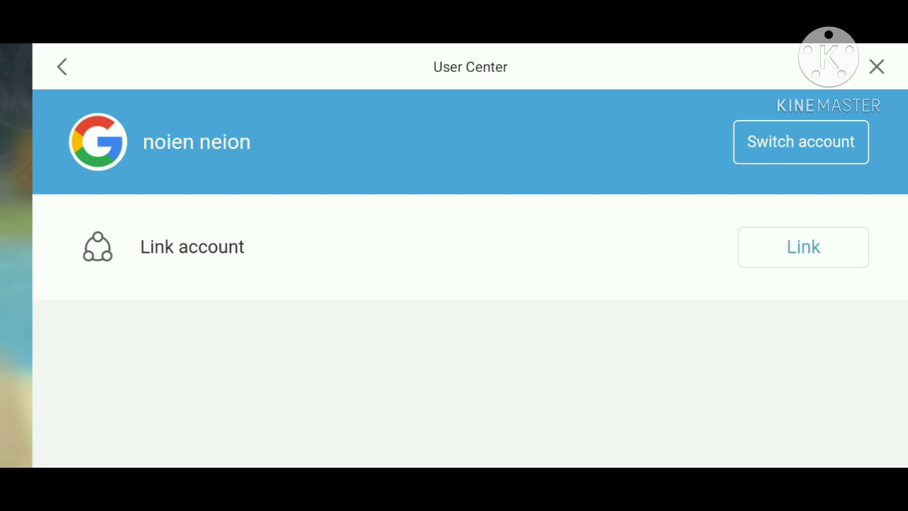
{"action": "left_click", "coordinate": [800, 141]}
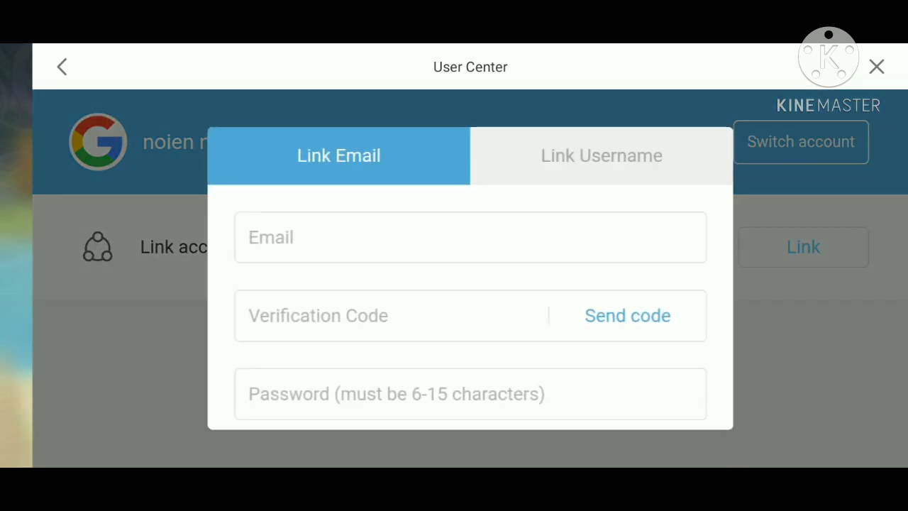
Switch the linking form to the Link Username option instead of email
{"action": "left_click", "coordinate": [469, 237]}
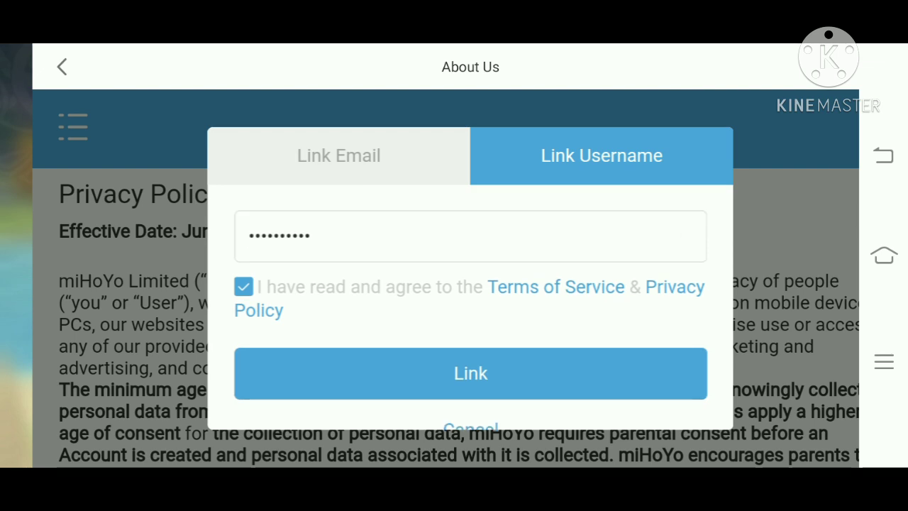
Submit the username link and review the User Center's verified username, unlinked email and mobile
{"action": "left_click", "coordinate": [469, 373]}
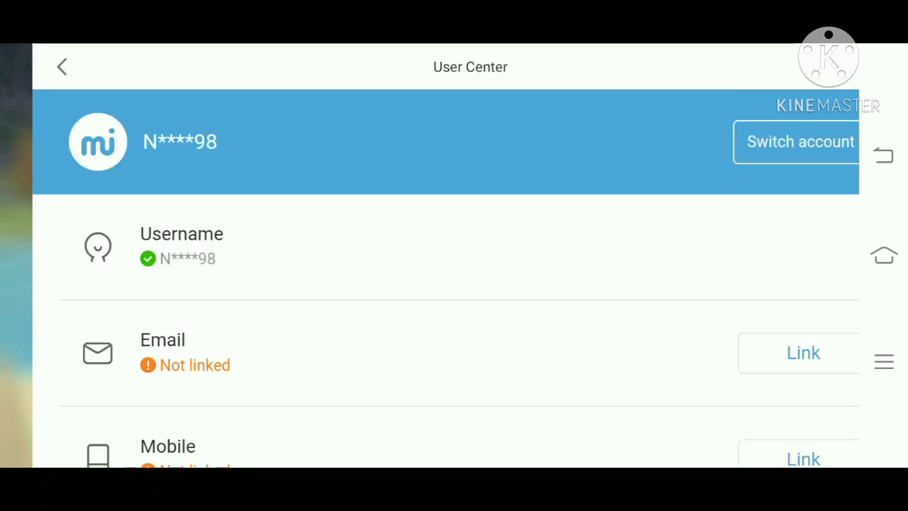
{"action": "scroll", "scroll_direction": "down", "scroll_amount": 3}
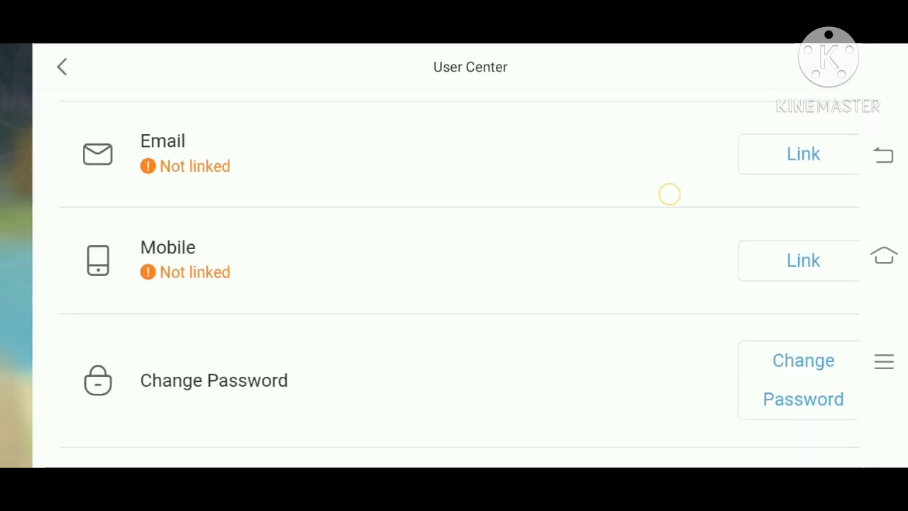